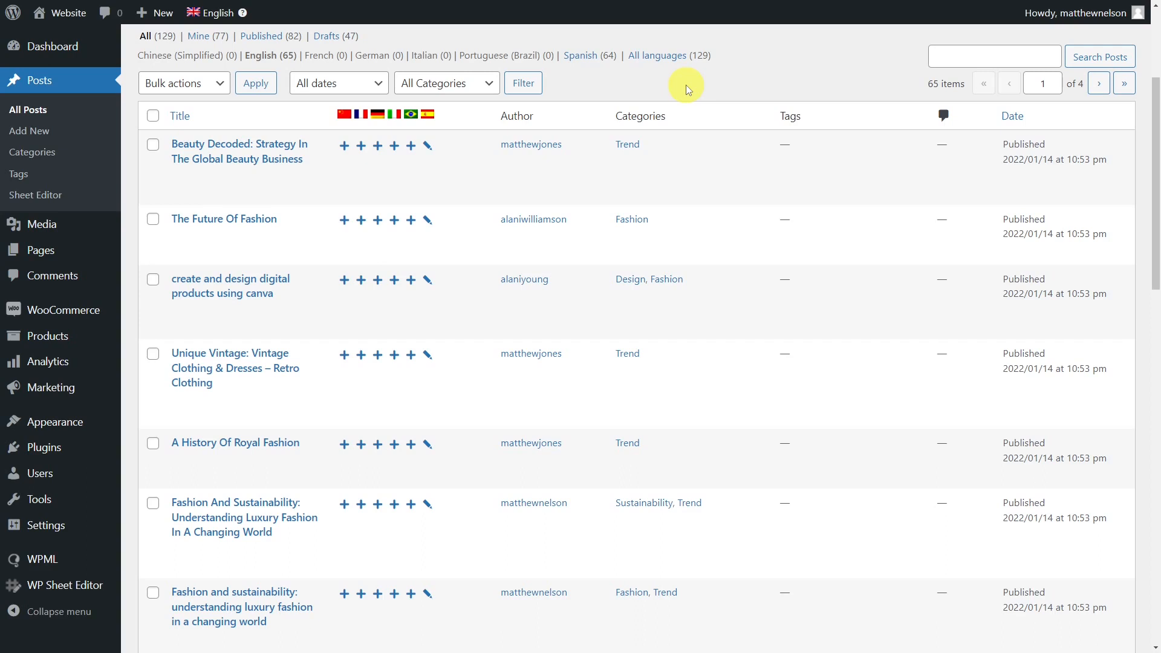
mouse_move(577, 127)
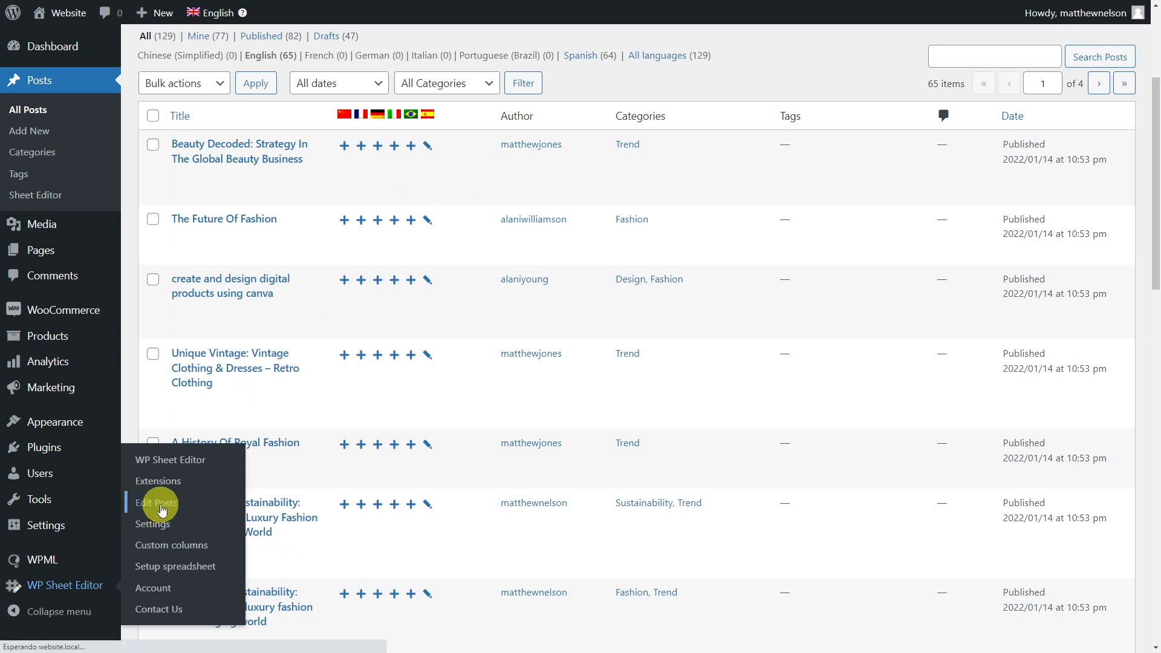
- Open WP Sheet Editor's Edit Posts spreadsheet from the WordPress sidebar
left_click(156, 502)
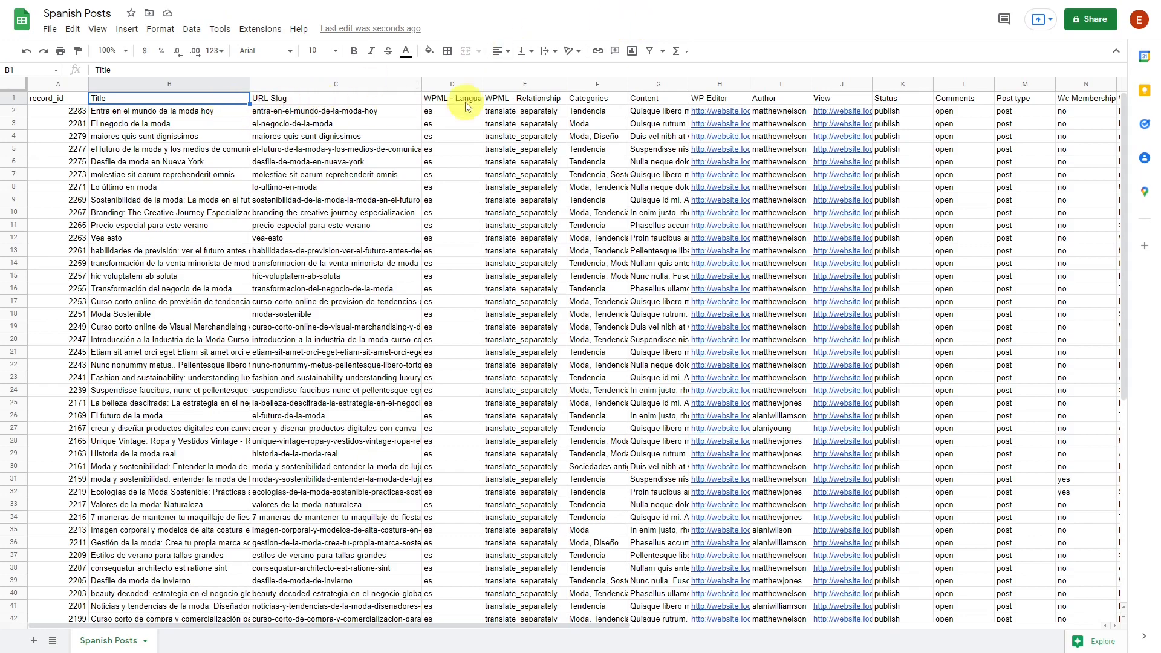
mouse_move(734, 36)
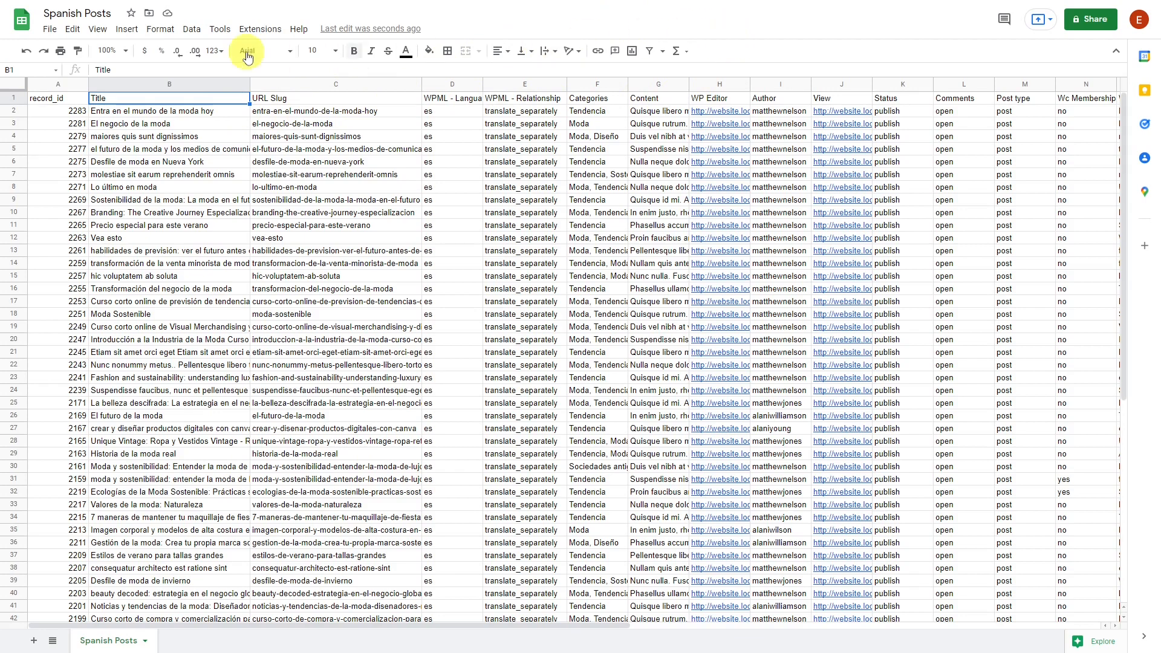
- Download the Spanish Posts sheet as a comma-separated values (.csv) file
left_click(50, 29)
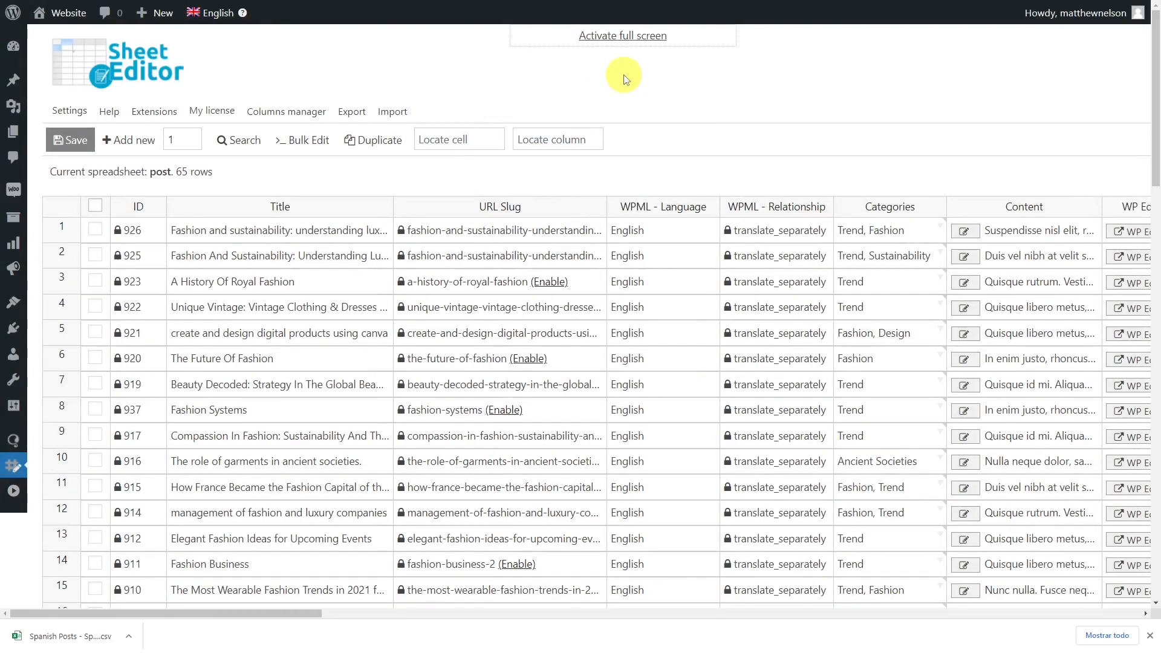
mouse_move(581, 76)
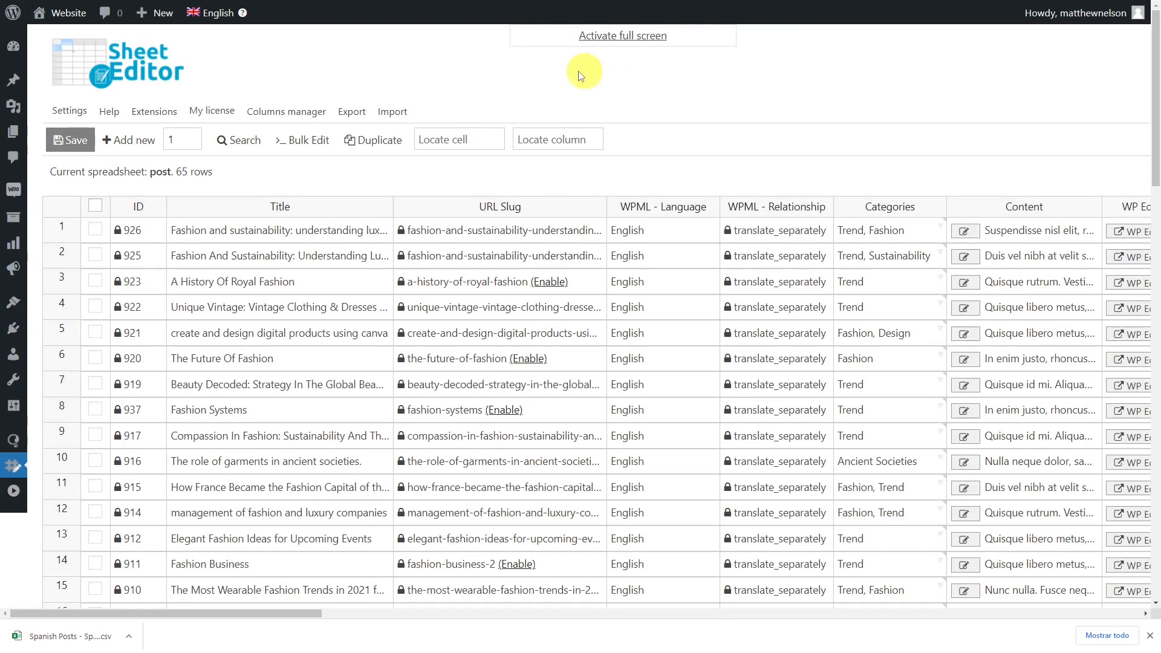
- Switch the admin bar language from English to Spanish to show 64 Spanish posts
left_click(214, 12)
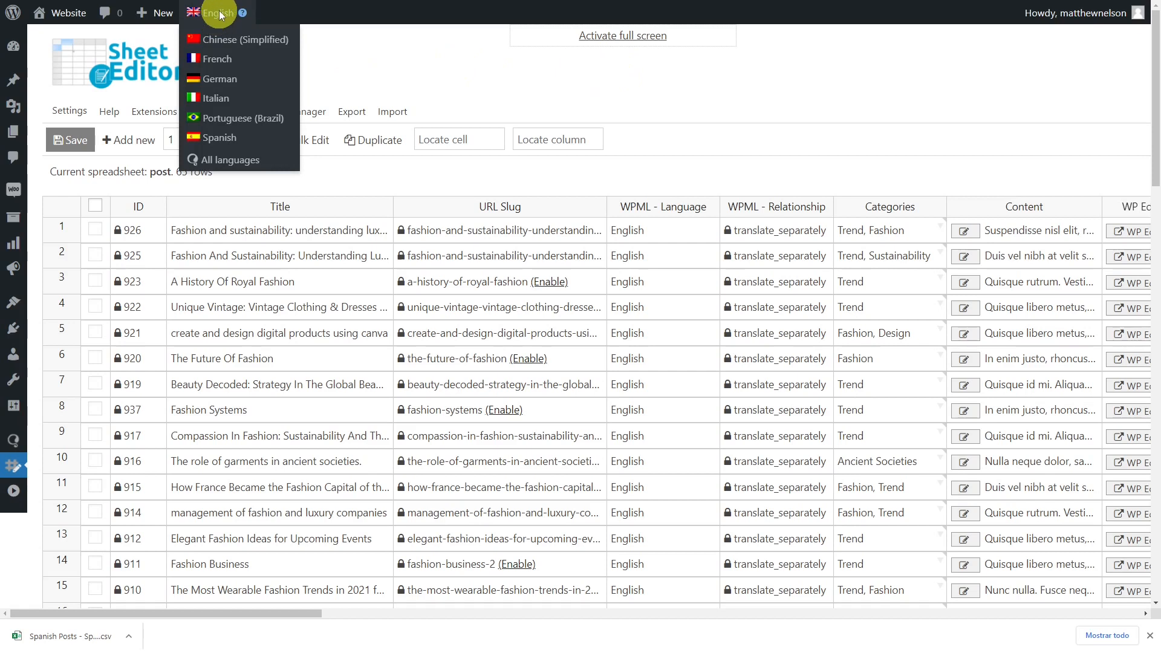
mouse_move(241, 13)
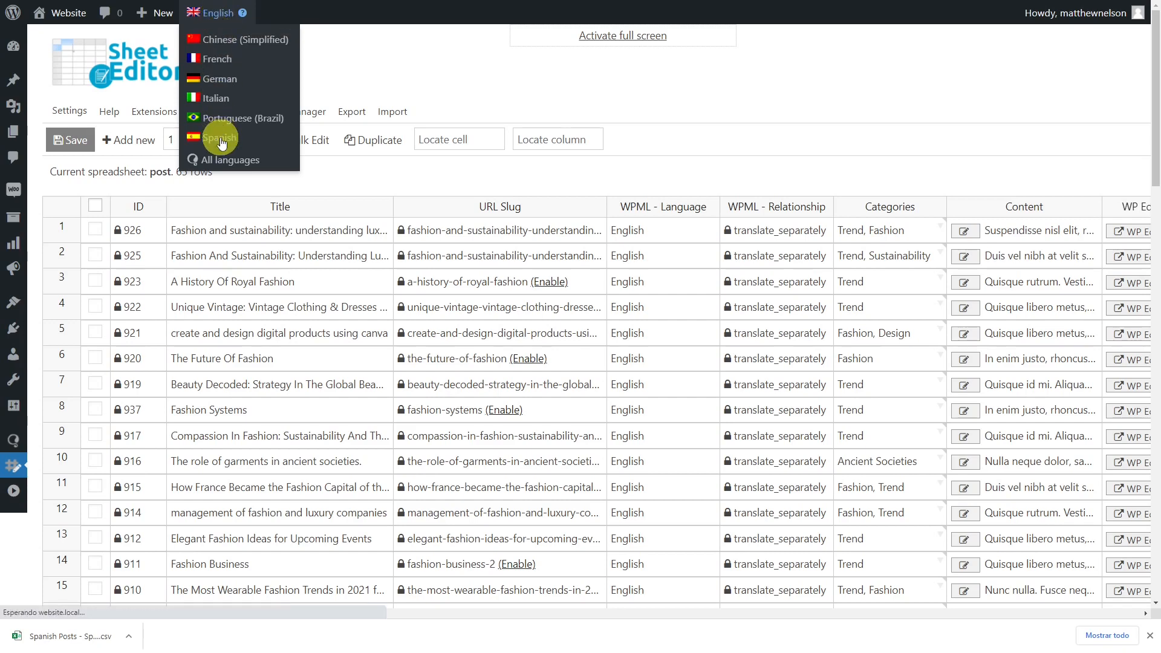
left_click(220, 137)
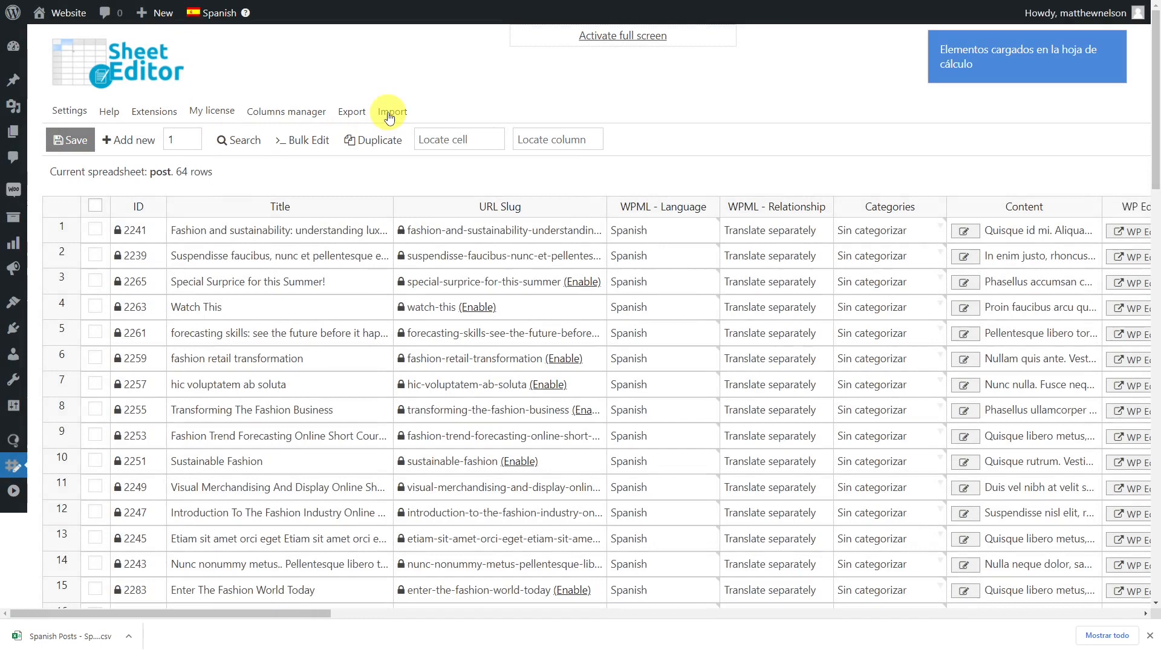
- Import the Spanish Posts CSV from this computer, taking all its columns
left_click(391, 111)
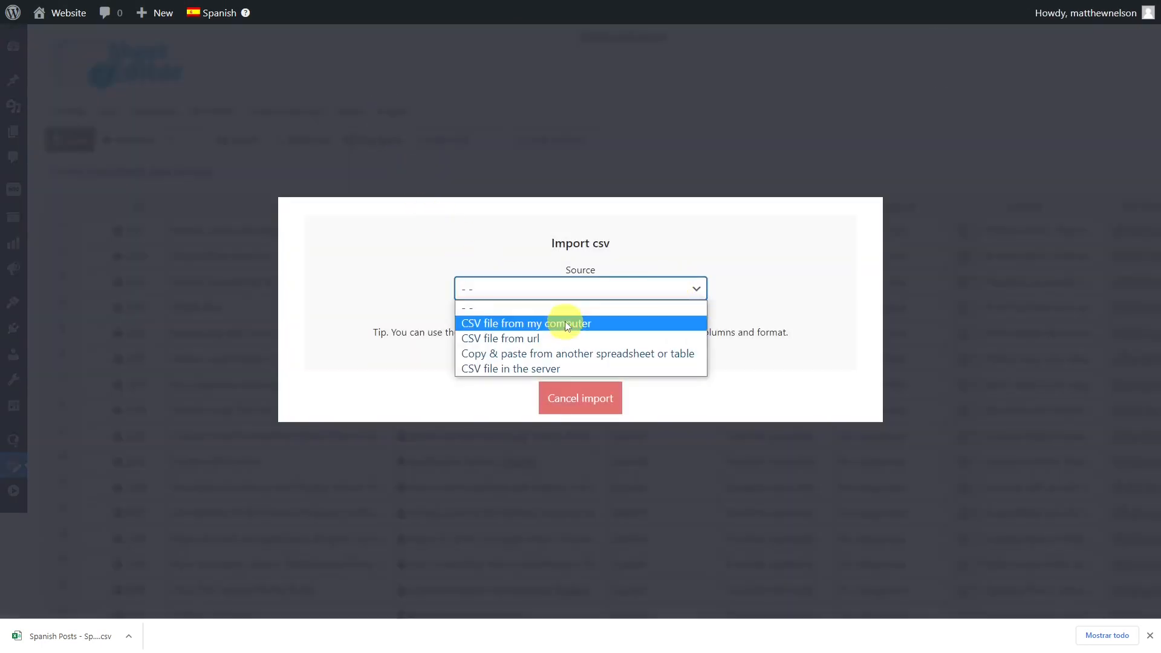
left_click(525, 323)
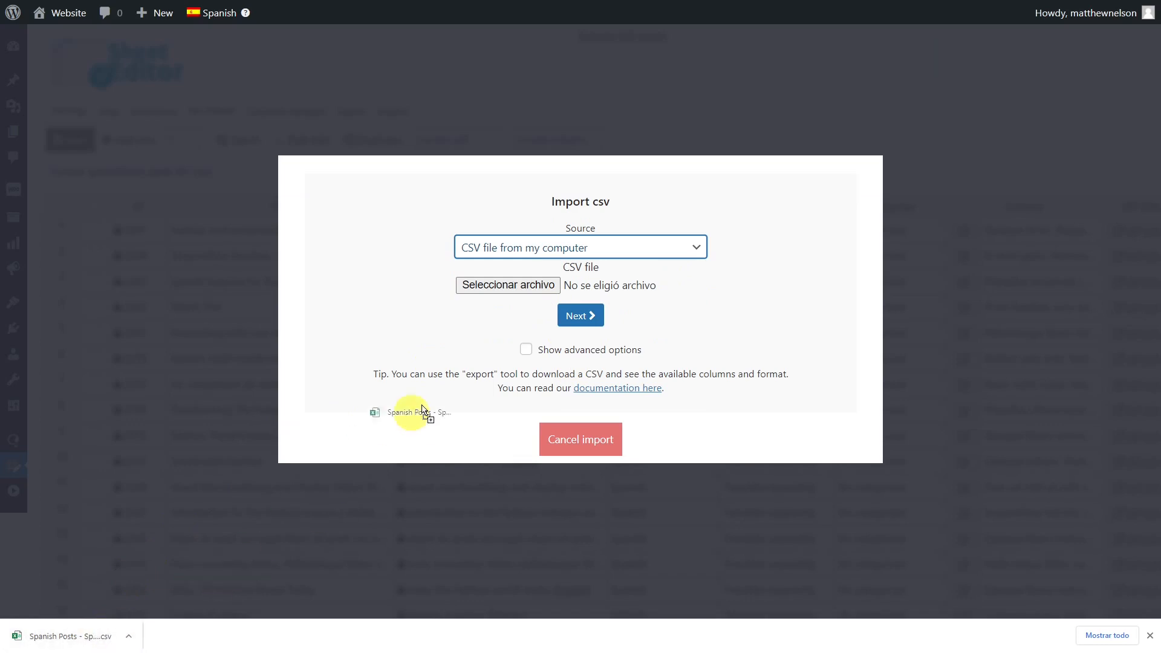
left_click(581, 315)
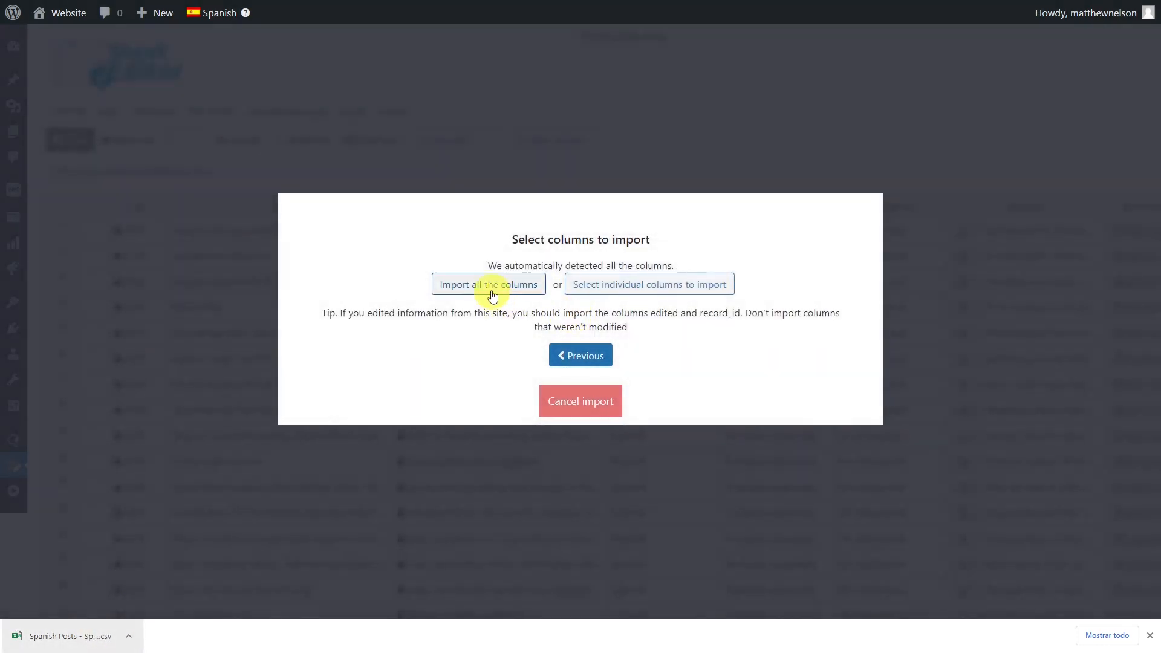
left_click(488, 284)
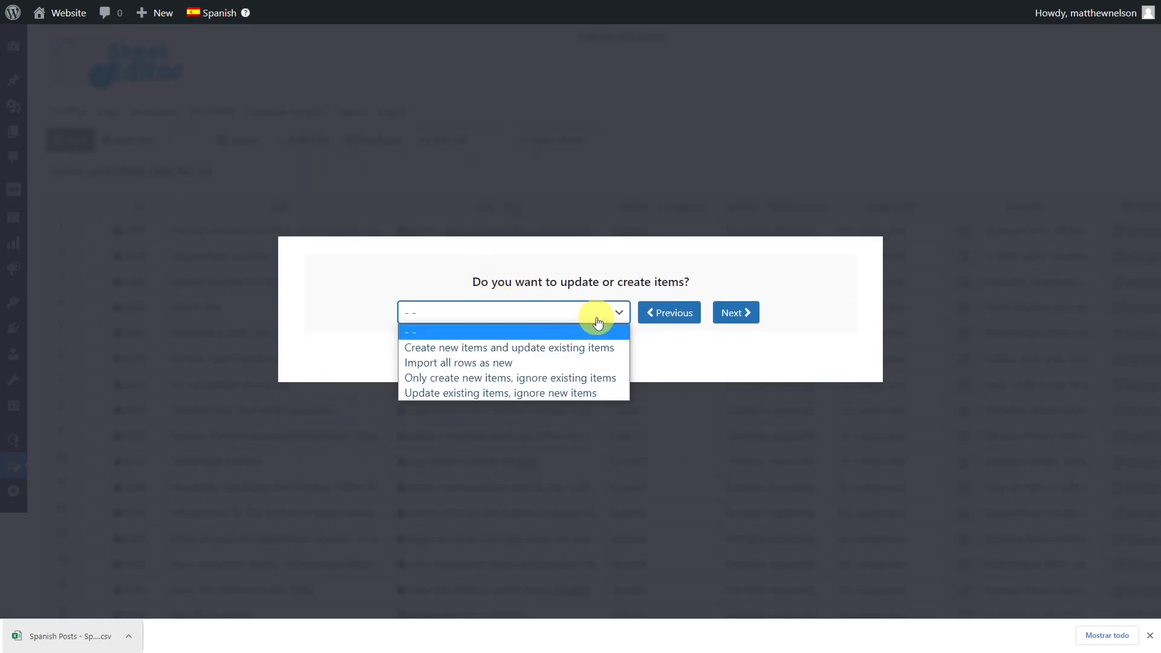
mouse_move(513, 393)
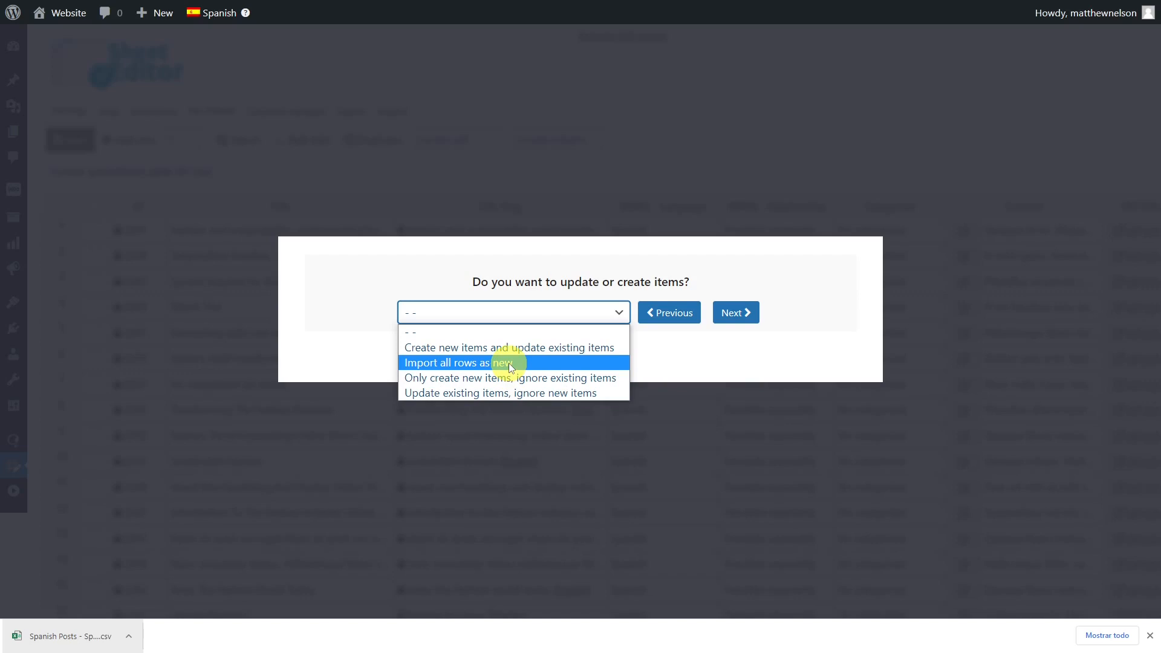
mouse_move(514, 393)
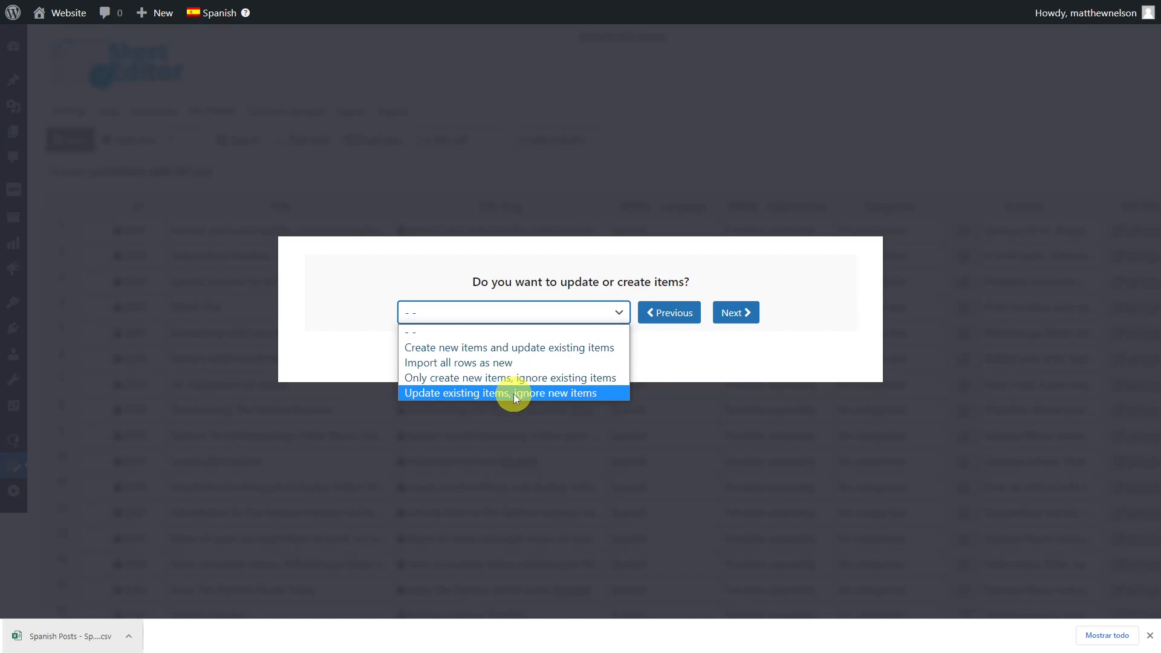
- Update existing items only, matching CSV record_id to WordPress ID, and continue
left_click(509, 393)
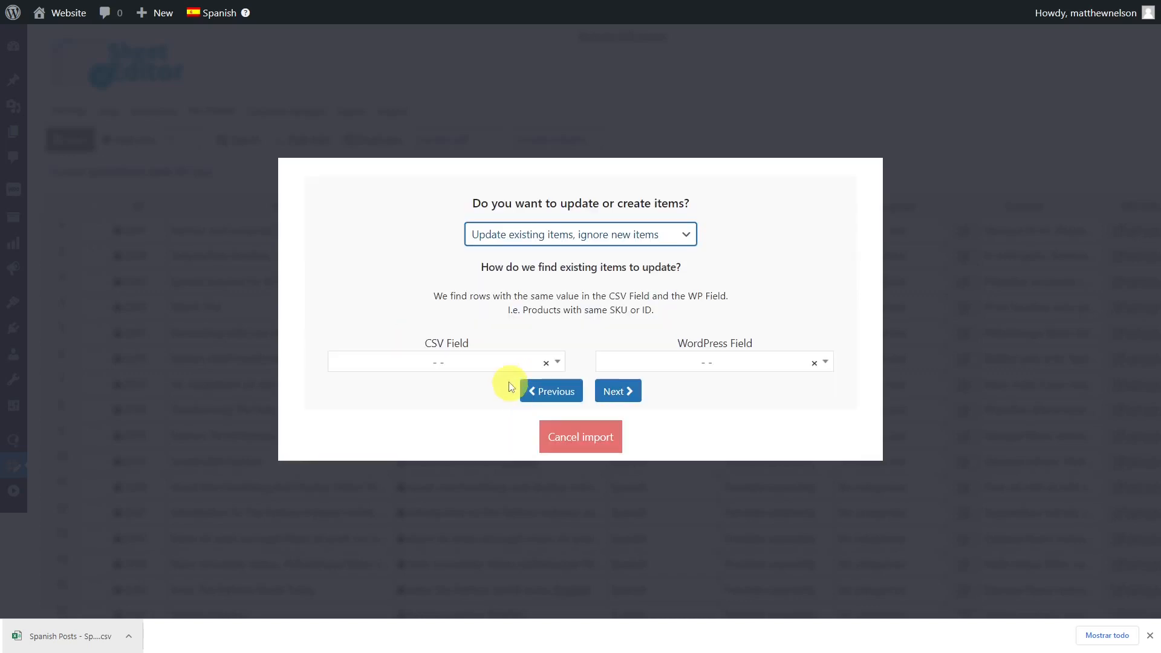
mouse_move(745, 351)
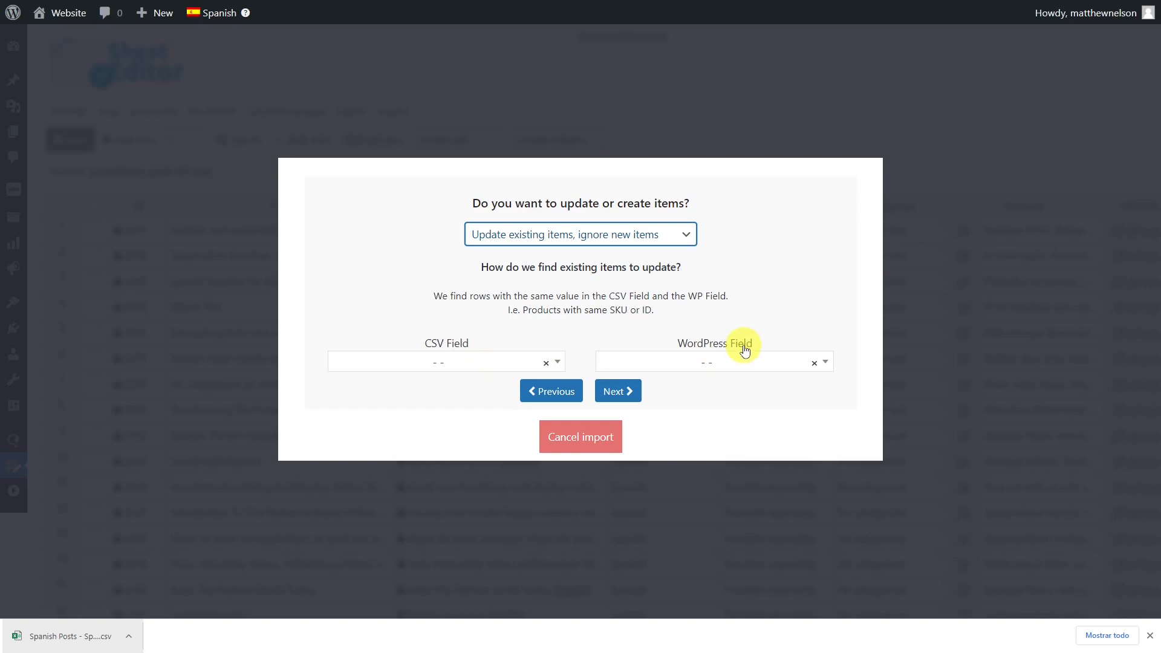
mouse_move(695, 341)
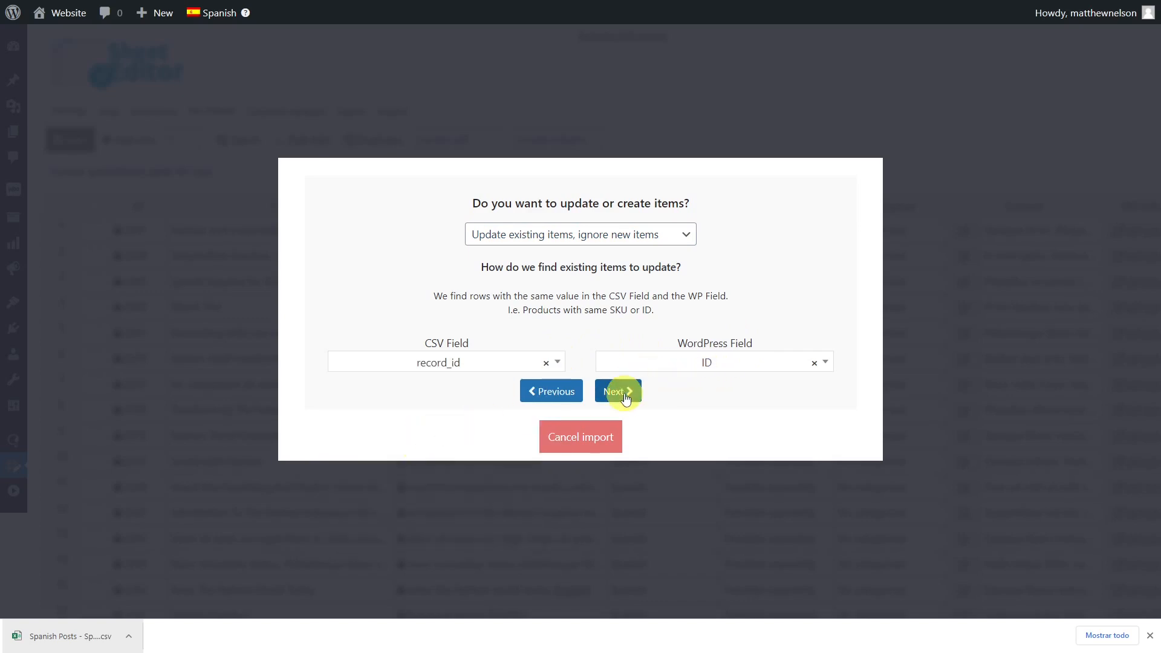
left_click(613, 391)
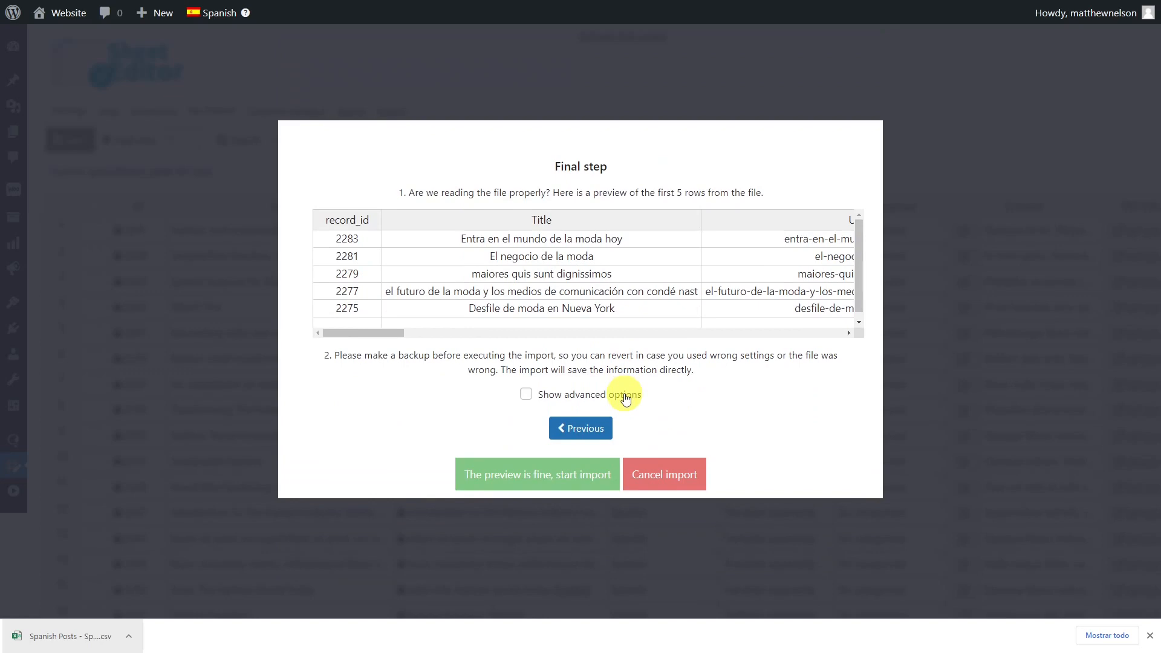
- Accept the preview, run the import updating 64 posts, and close the summary
left_click(537, 474)
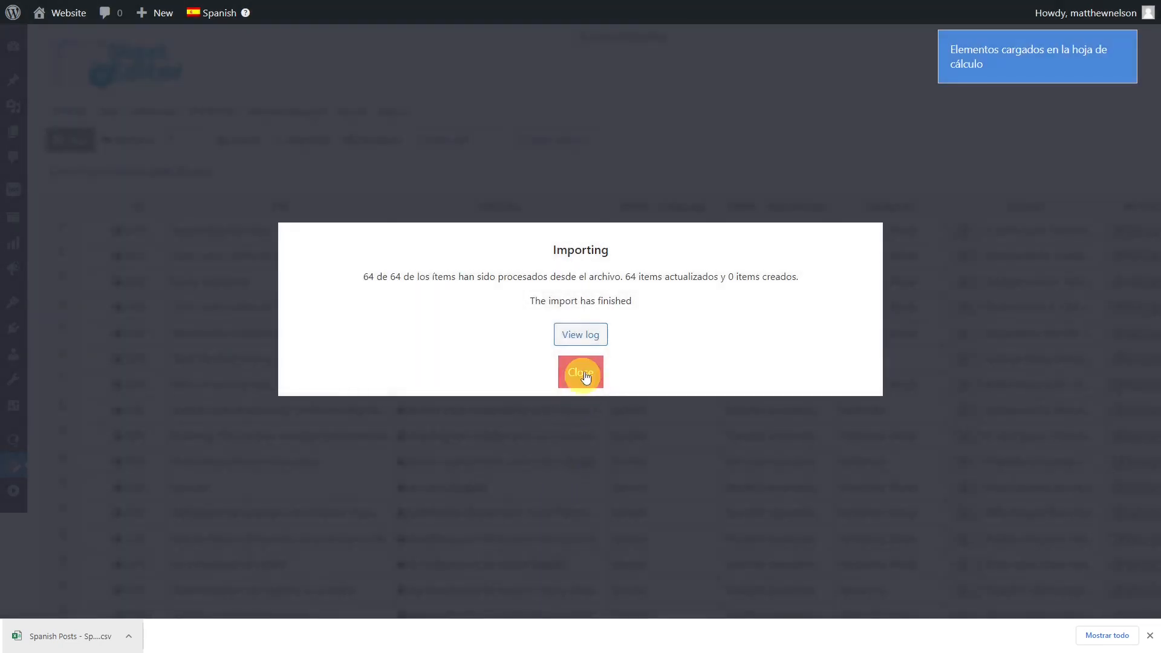
left_click(580, 372)
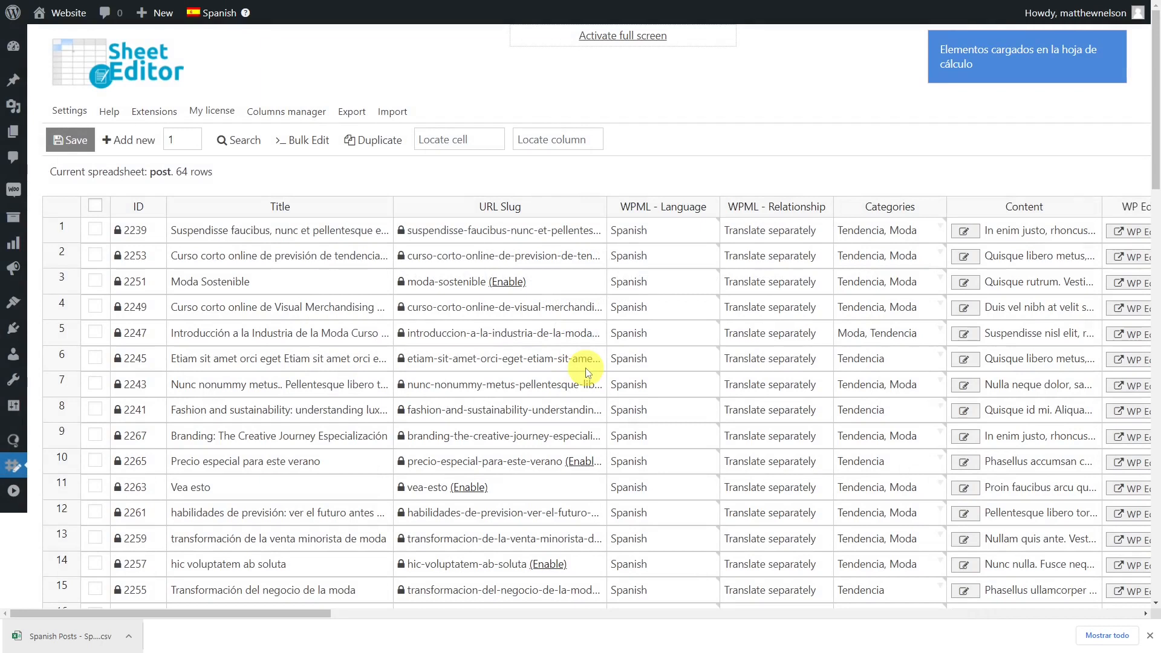